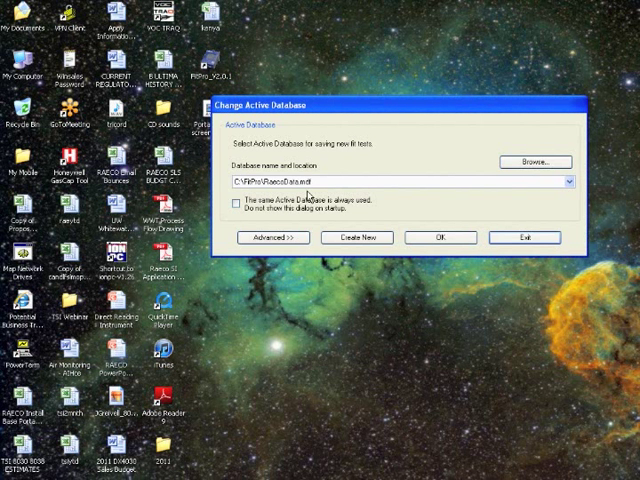
pyautogui.moveTo(436, 238)
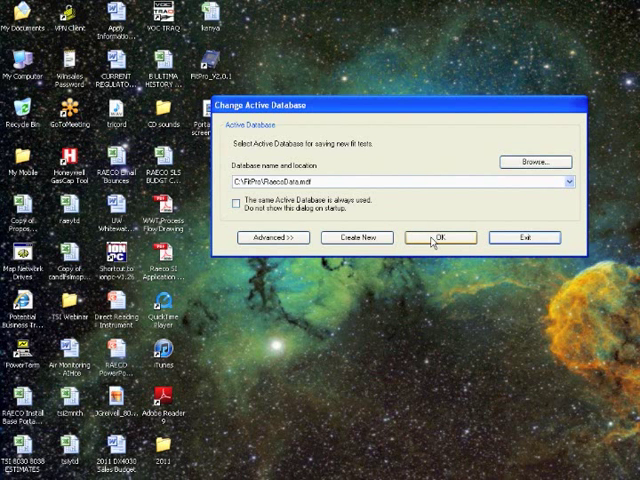
# Confirm the main FitPro database as active and answer the startup prompt.
pyautogui.click(438, 236)
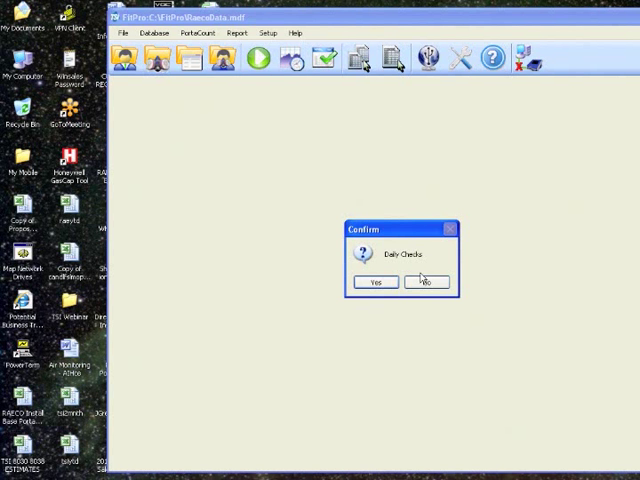
pyautogui.click(426, 280)
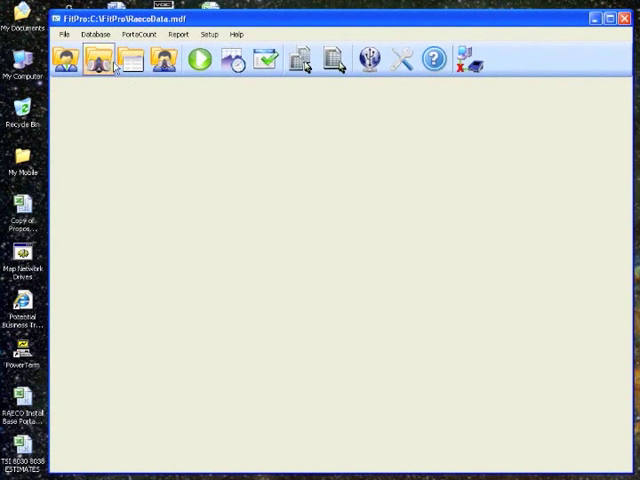
# In Flash Drive Database Exchange, choose the WebDemo XML on the removable drive as import source.
pyautogui.click(96, 34)
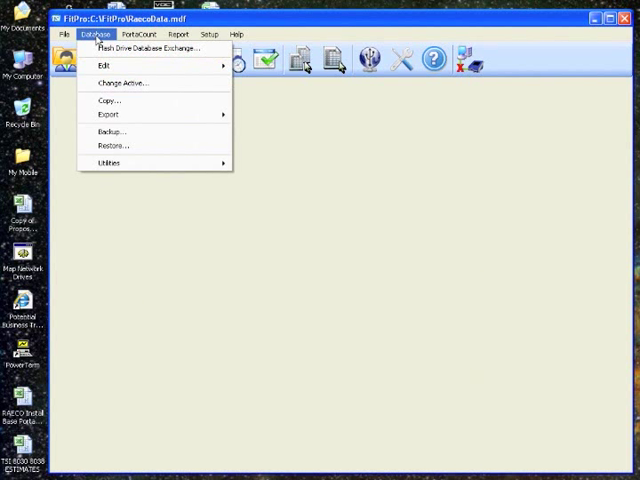
pyautogui.click(148, 48)
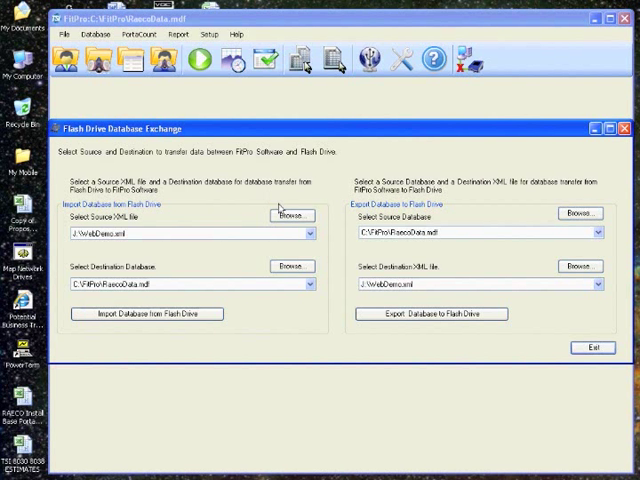
pyautogui.click(292, 216)
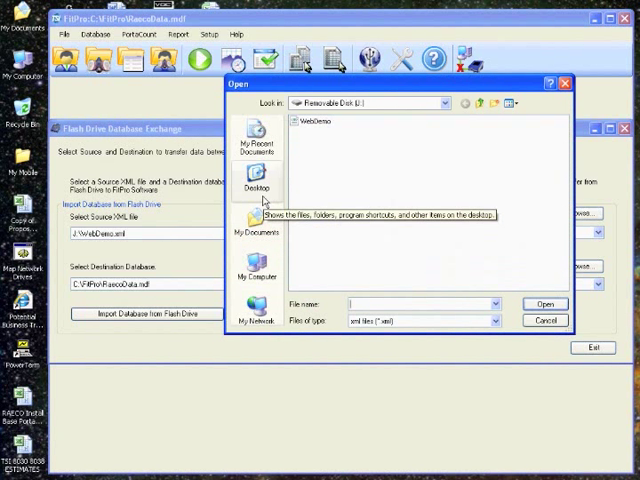
pyautogui.click(256, 280)
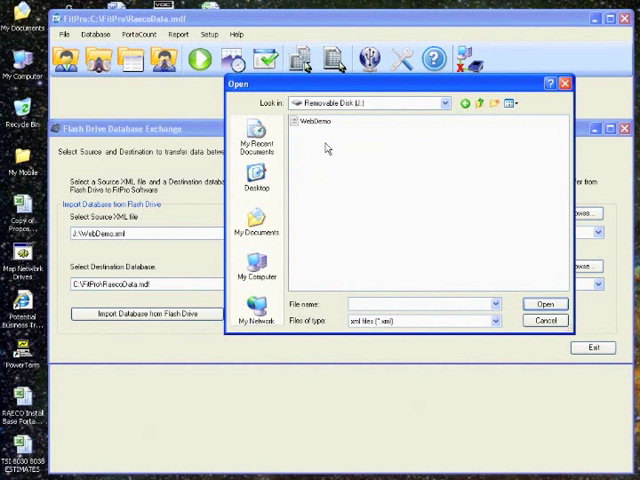
pyautogui.click(314, 122)
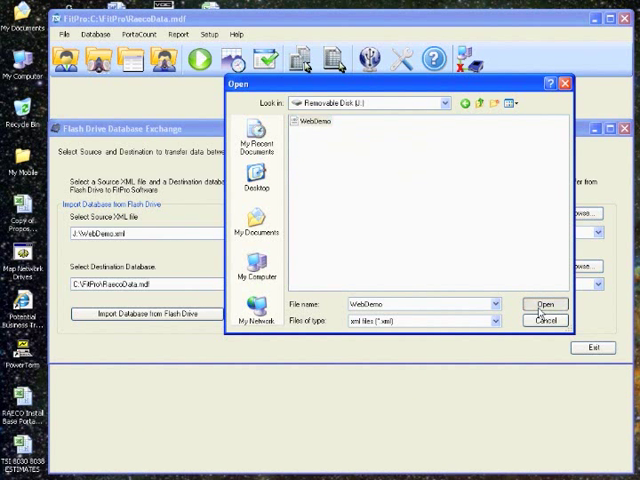
pyautogui.click(544, 304)
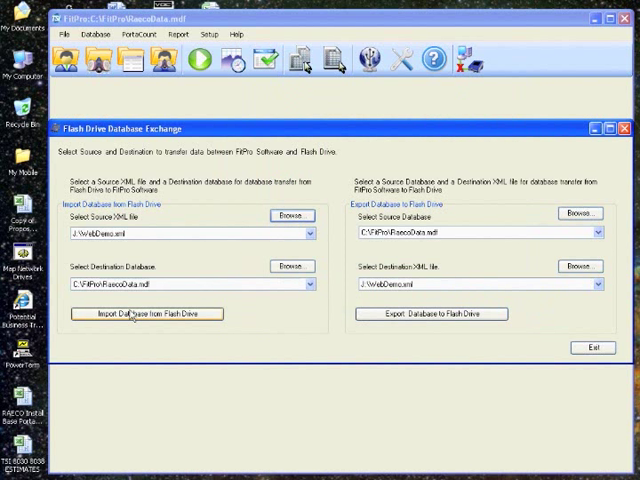
# Import the flash drive records into the database, acknowledge success and close the exchange window.
pyautogui.click(146, 312)
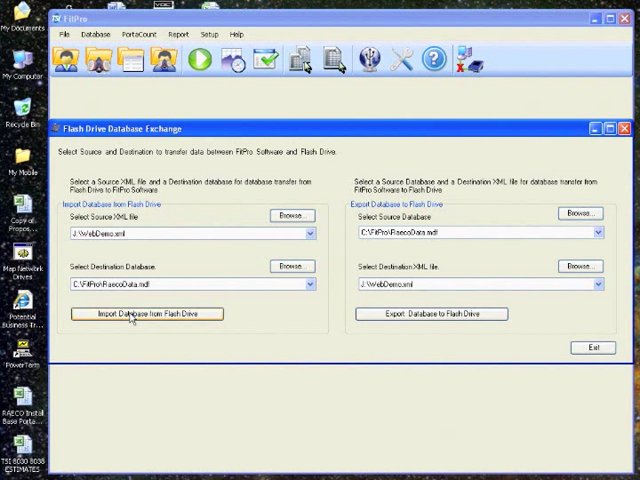
pyautogui.click(144, 312)
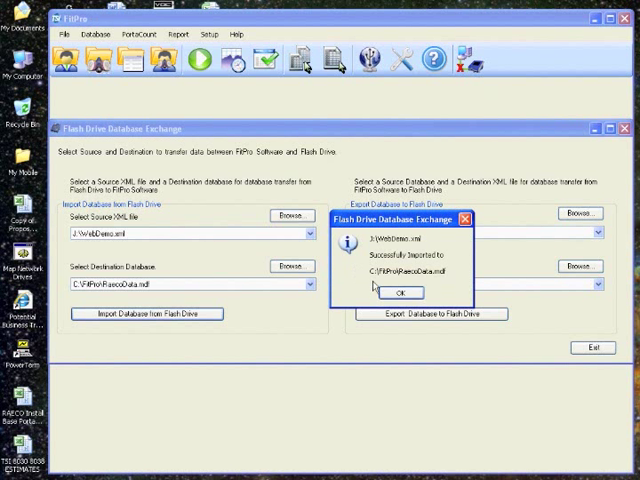
pyautogui.click(402, 292)
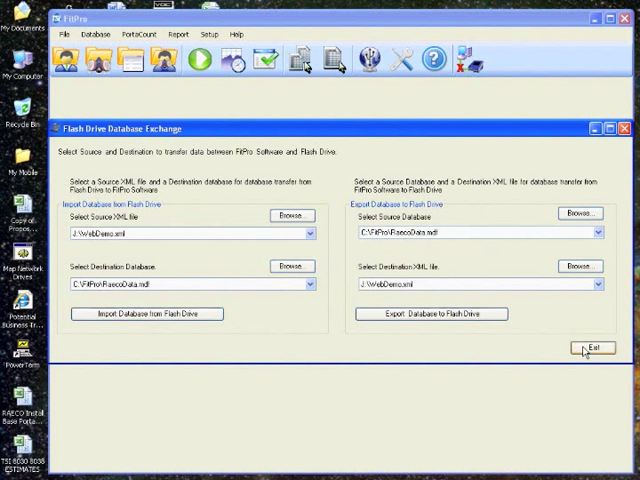
pyautogui.click(592, 348)
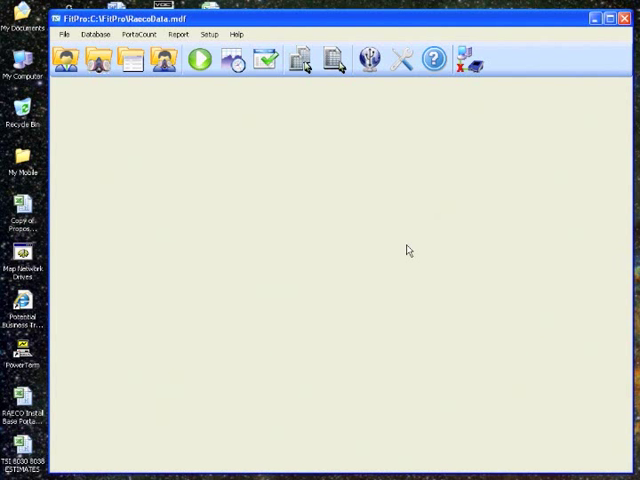
pyautogui.moveTo(332, 62)
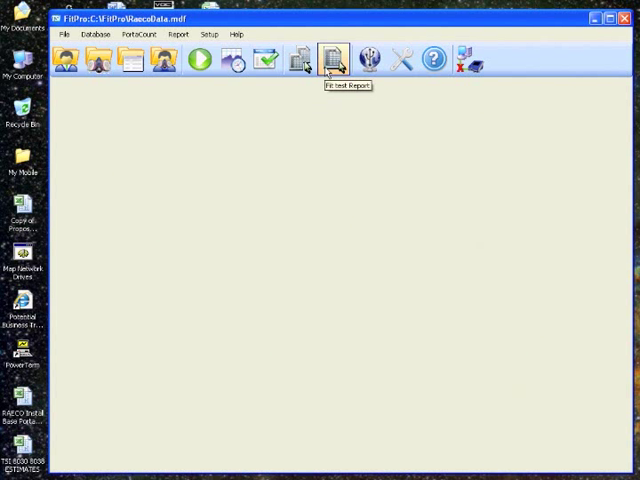
# Bring up the Edit Fit Test Table showing the imported TEST record's fit factor results.
pyautogui.click(332, 60)
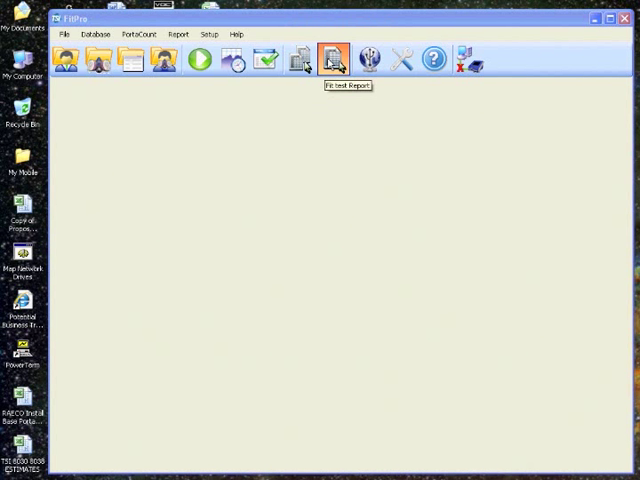
pyautogui.click(332, 60)
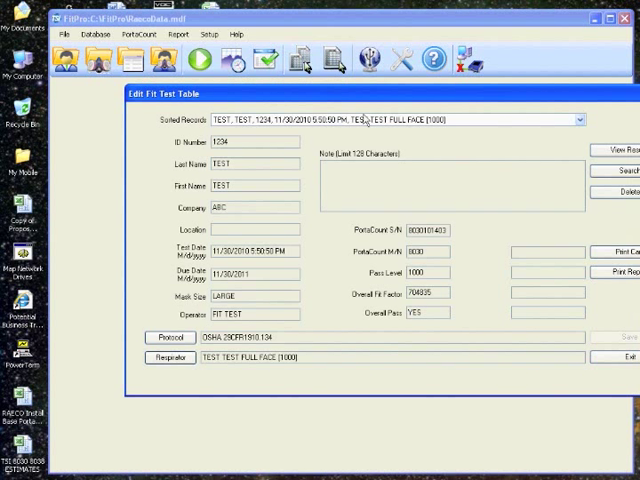
pyautogui.moveTo(424, 132)
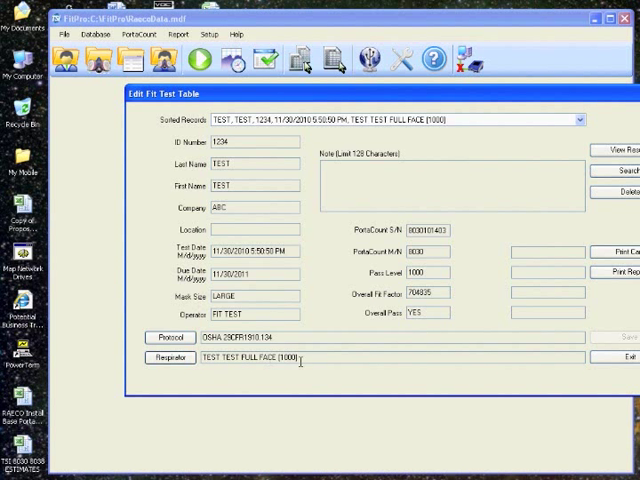
pyautogui.moveTo(456, 322)
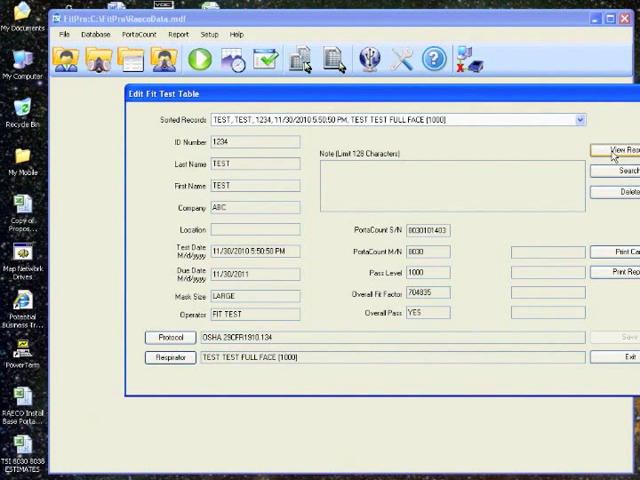
pyautogui.click(618, 150)
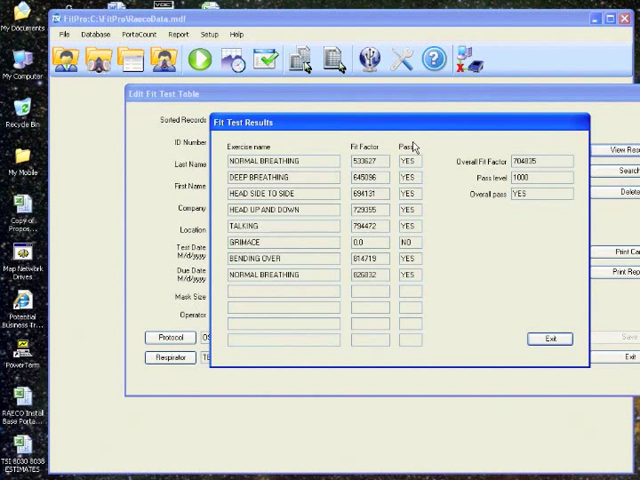
pyautogui.moveTo(328, 184)
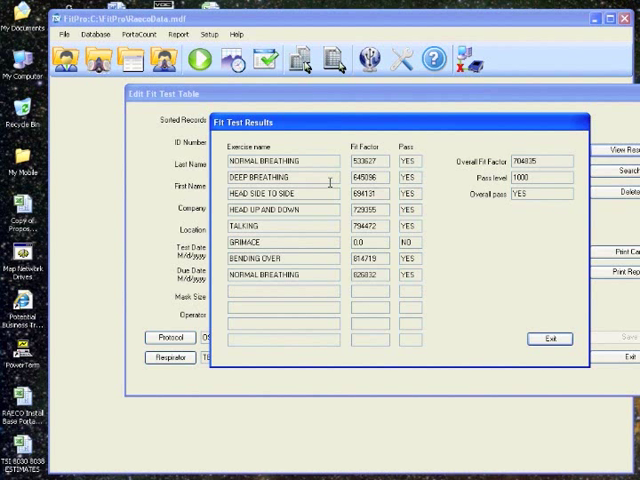
pyautogui.moveTo(336, 288)
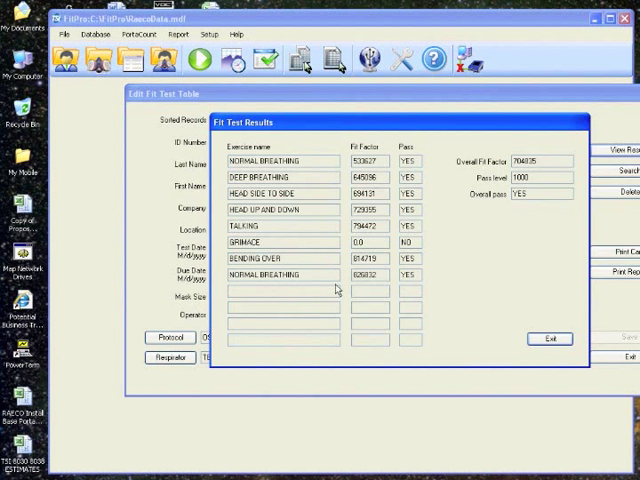
pyautogui.moveTo(536, 208)
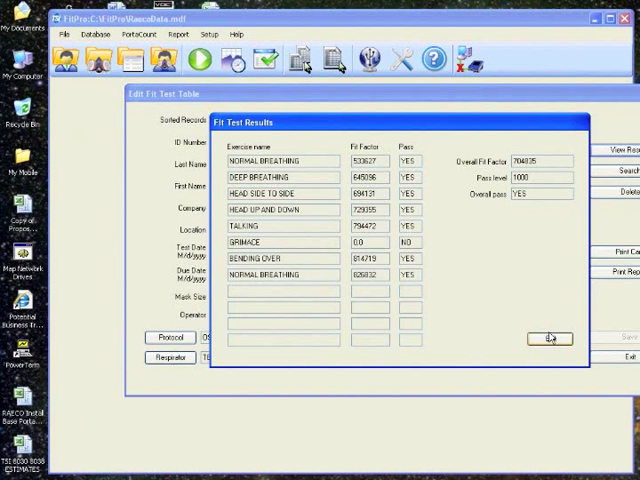
pyautogui.click(548, 336)
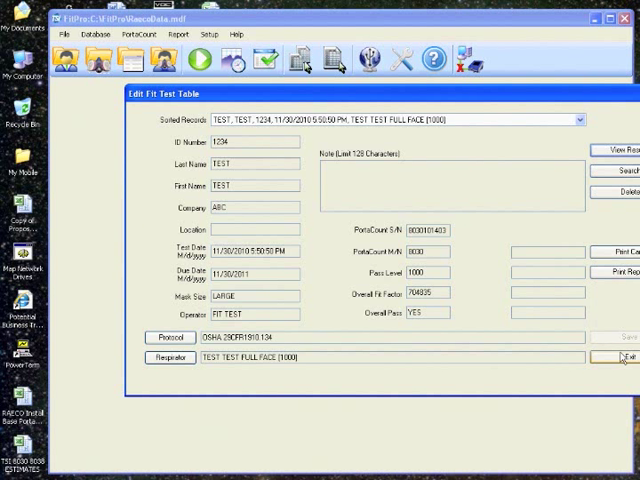
# Close the fit test table and exit FitPro, confirming the quit prompt.
pyautogui.click(628, 356)
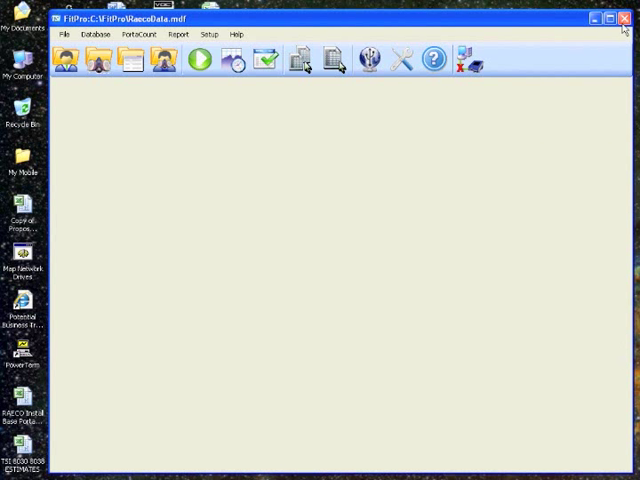
pyautogui.click(624, 18)
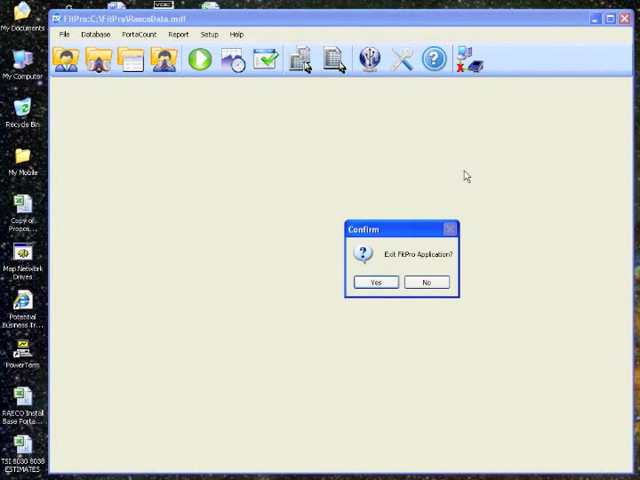
pyautogui.click(374, 282)
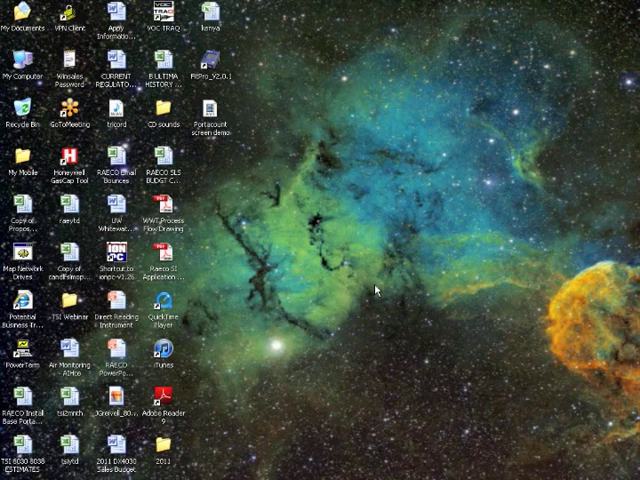